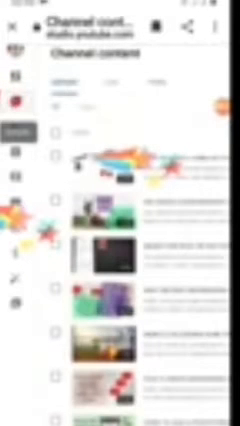
Scroll through the Emir of Zamfara video's title and description on its Video details page
scroll(down, 3)
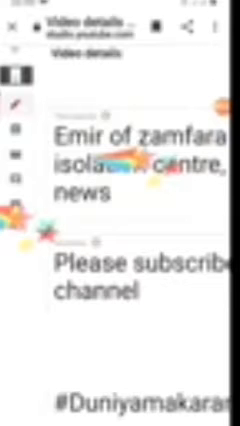
scroll(down, 3)
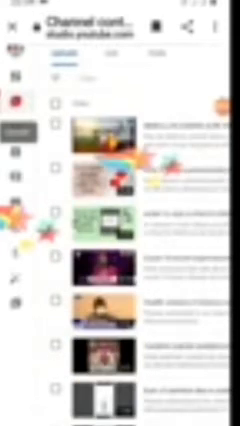
Scroll the Channel content uploads list after leaving the video details
scroll(down, 3)
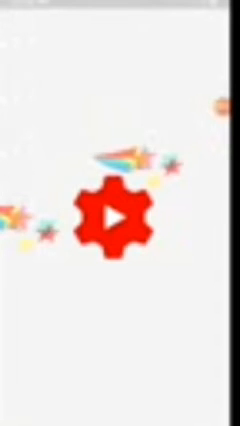
Open YouTube Studio and scroll All videos down to the Emir of Zamfara entry and its thumbnail
click(111, 218)
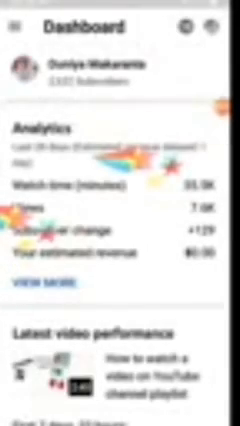
scroll(down, 3)
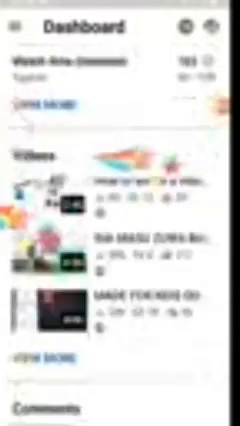
scroll(down, 3)
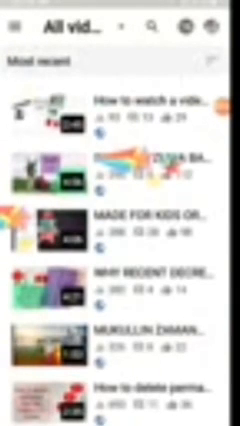
scroll(down, 3)
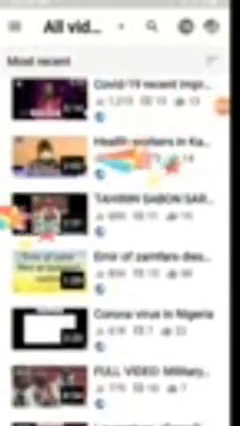
scroll(down, 3)
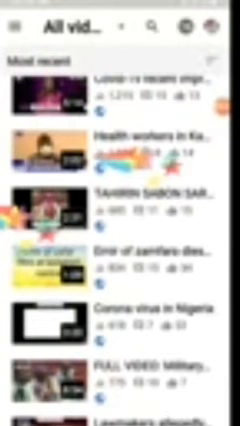